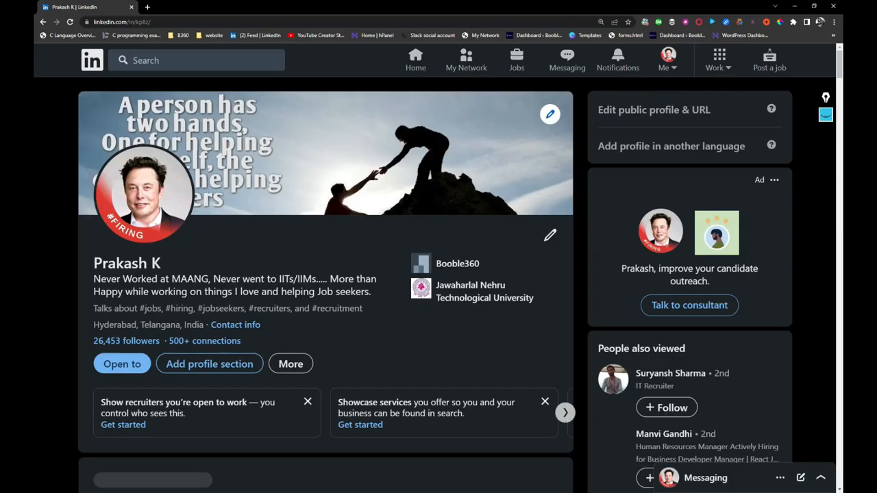
Step: Return to the home feed and expand the post listing companies paying 12 LPA+ base salary
scroll("down", 3)
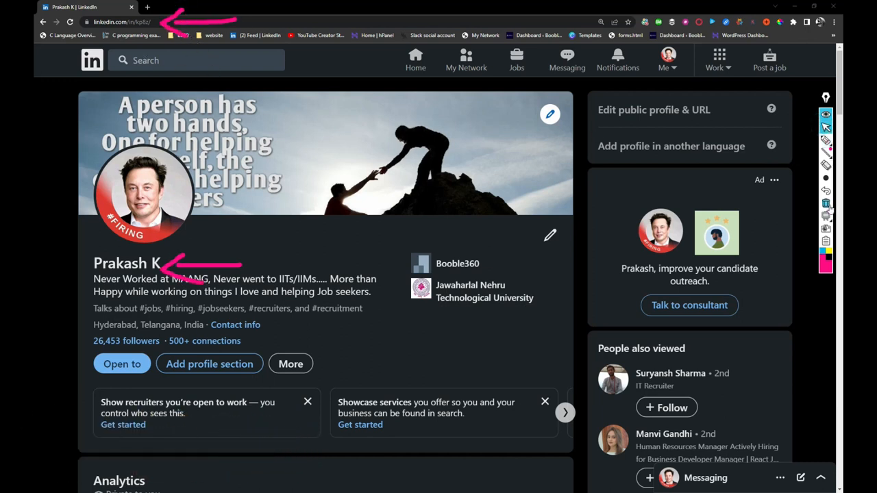
left_click(415, 58)
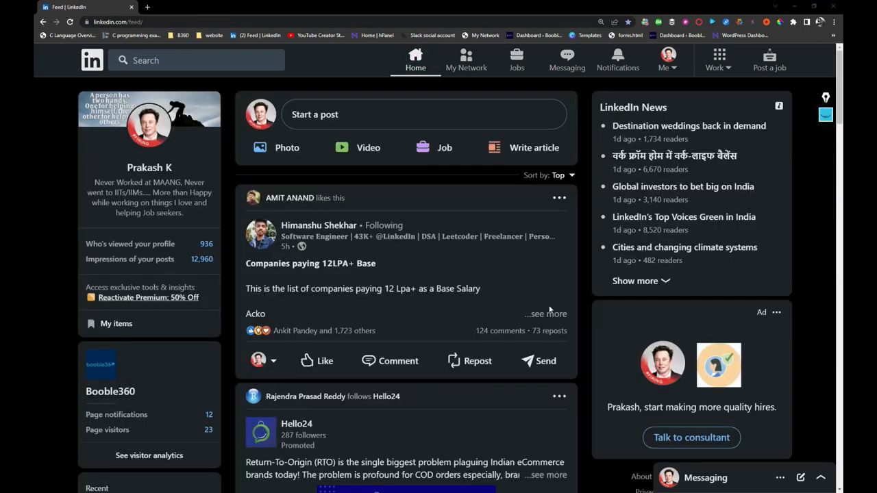
left_click(546, 314)
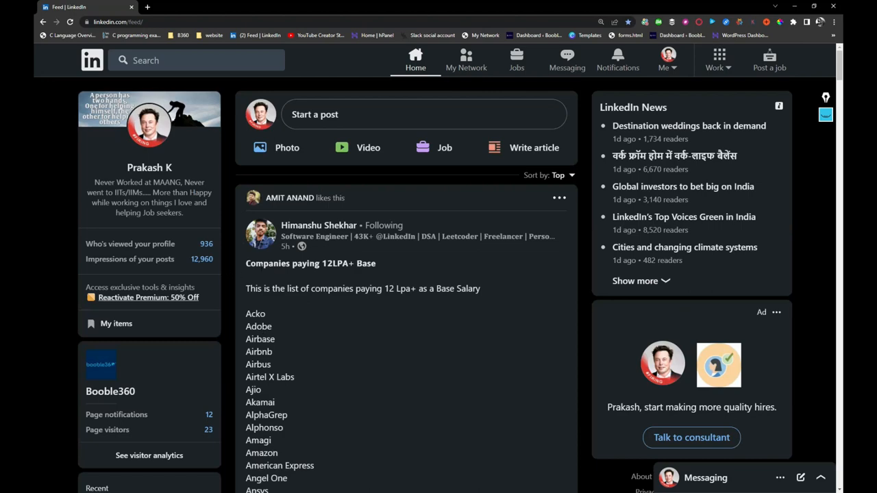
Step: Read through the expanded 12 LPA+ post's roles, experience and salary details
scroll("down", 3)
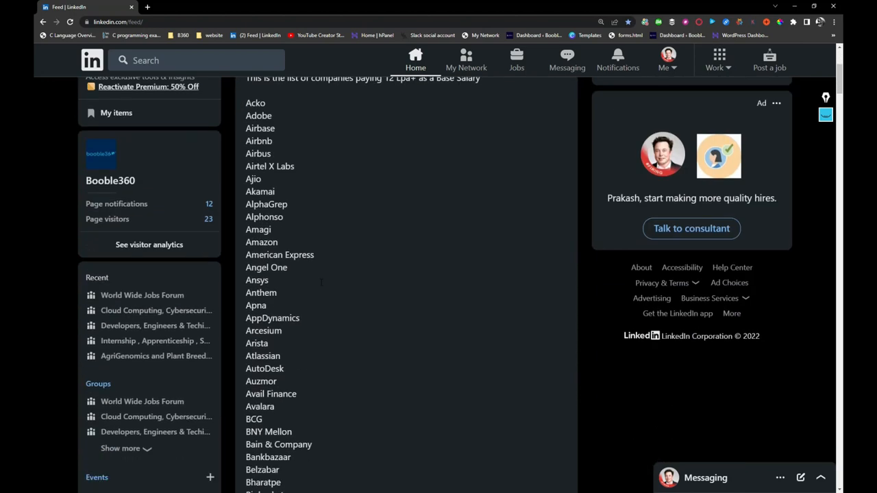
scroll("down", 3)
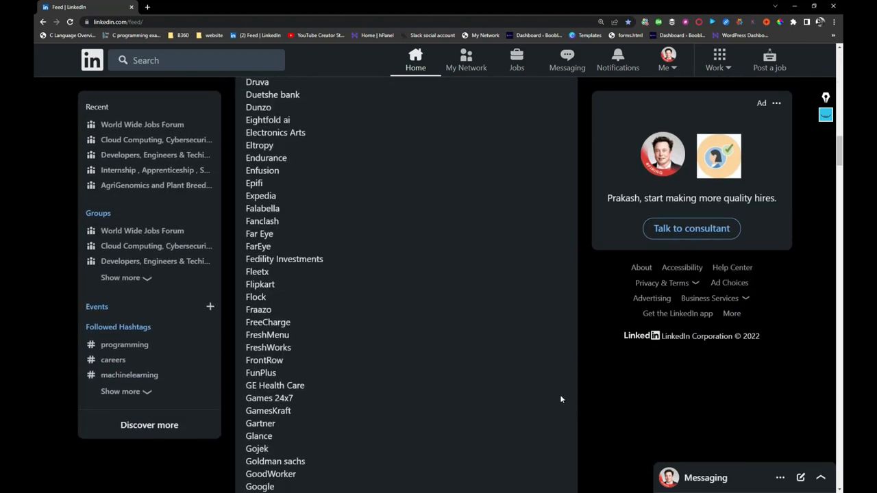
scroll("down", 3)
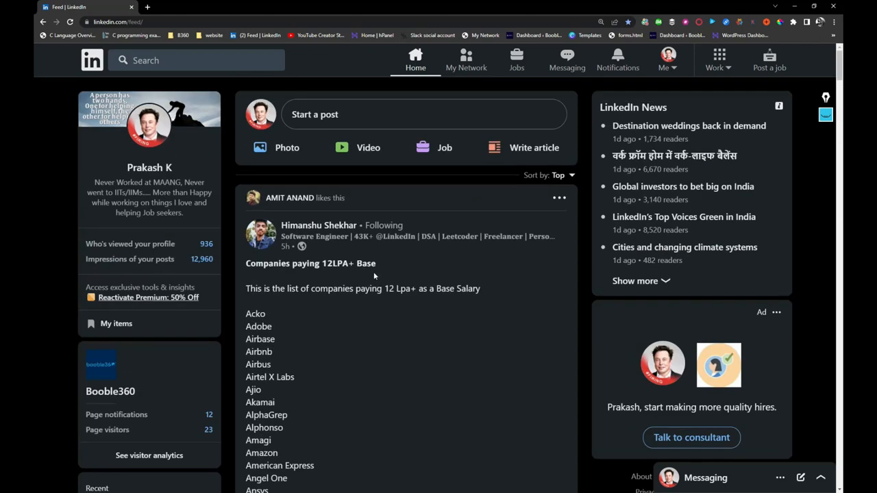
scroll("down", 3)
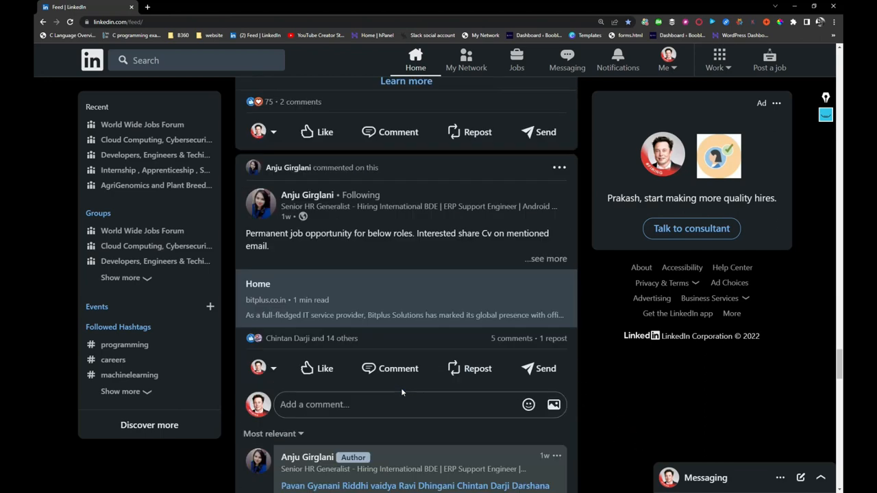
scroll("down", 3)
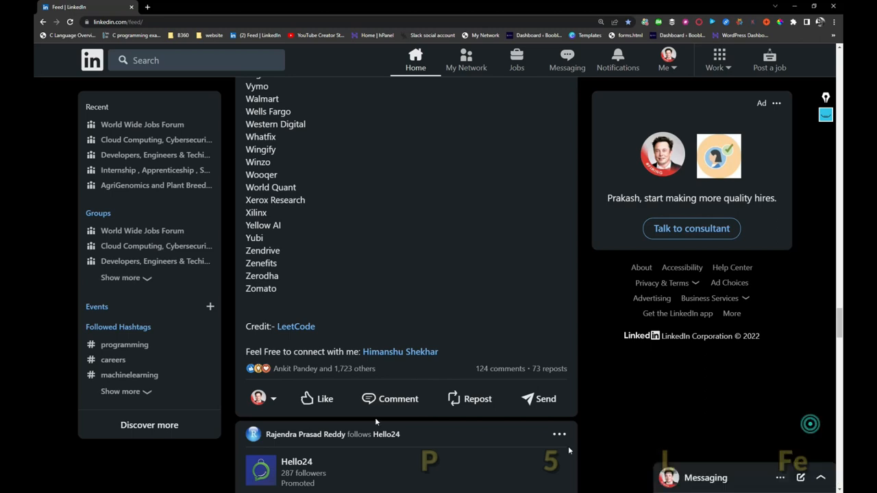
scroll("down", 3)
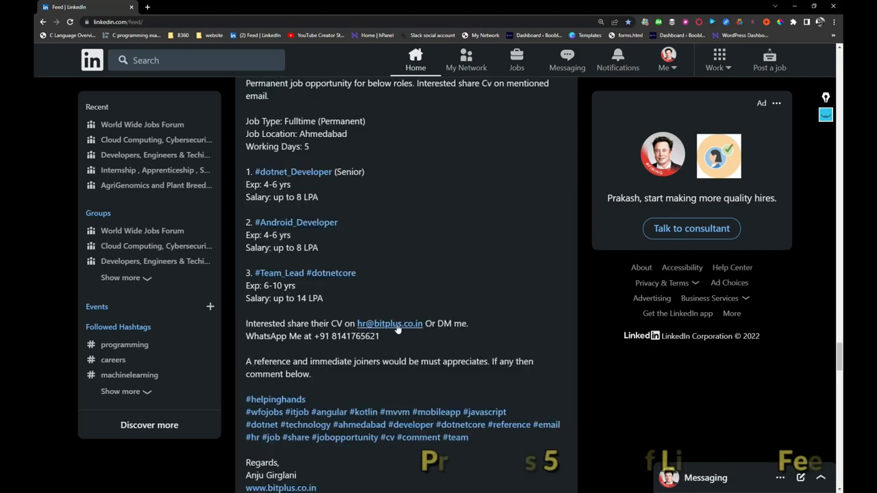
Step: Select the Ahmedabad post's job roles and contact details, then send it to Zoho Social
scroll("down", 3)
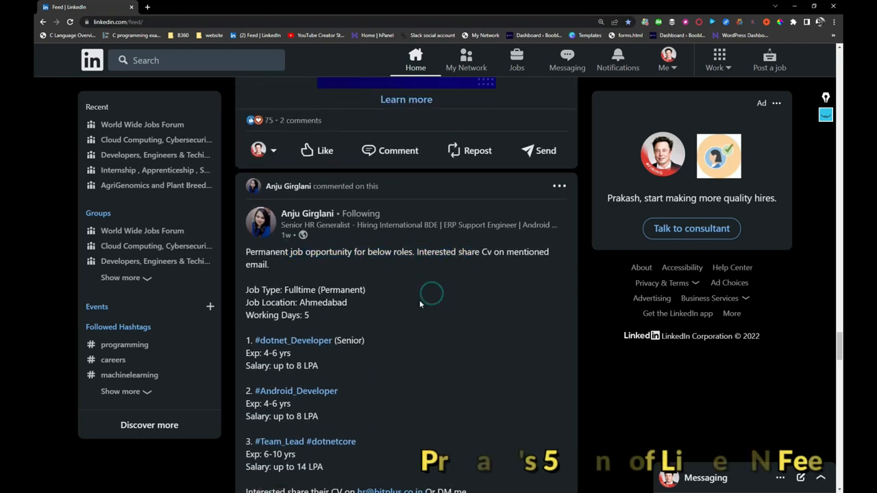
scroll("down", 3)
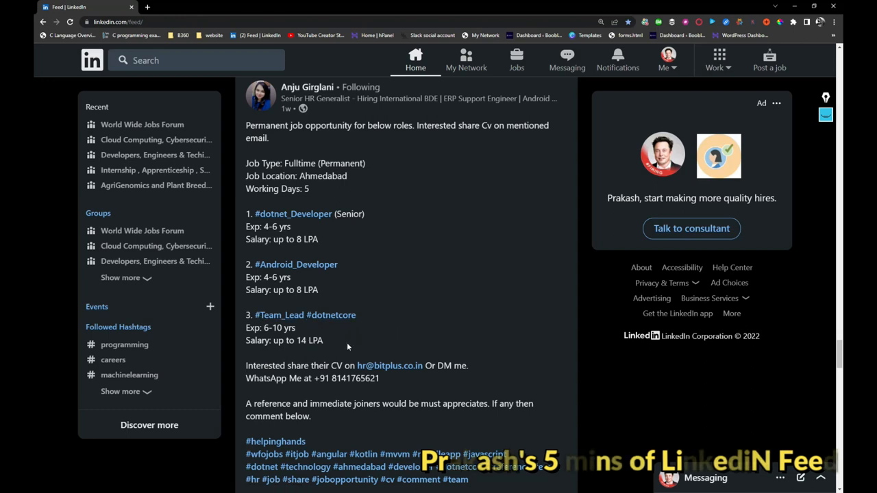
left_click_drag(246, 157, 394, 381)
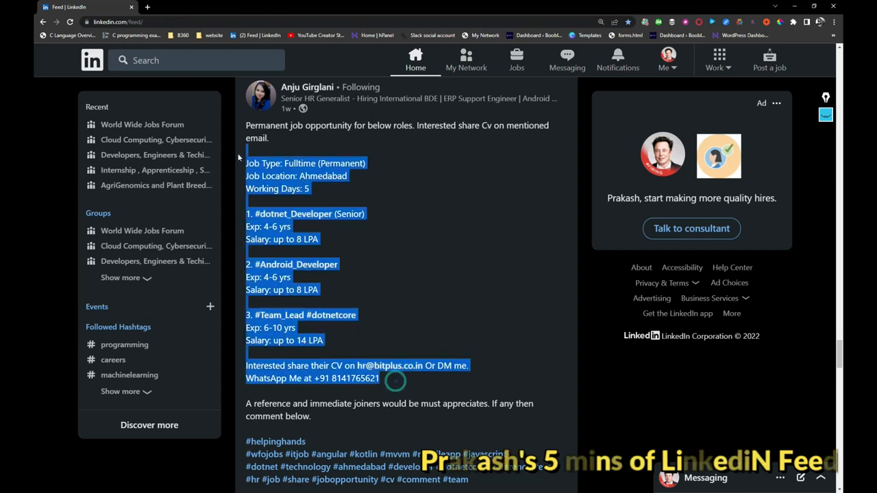
left_click(392, 386)
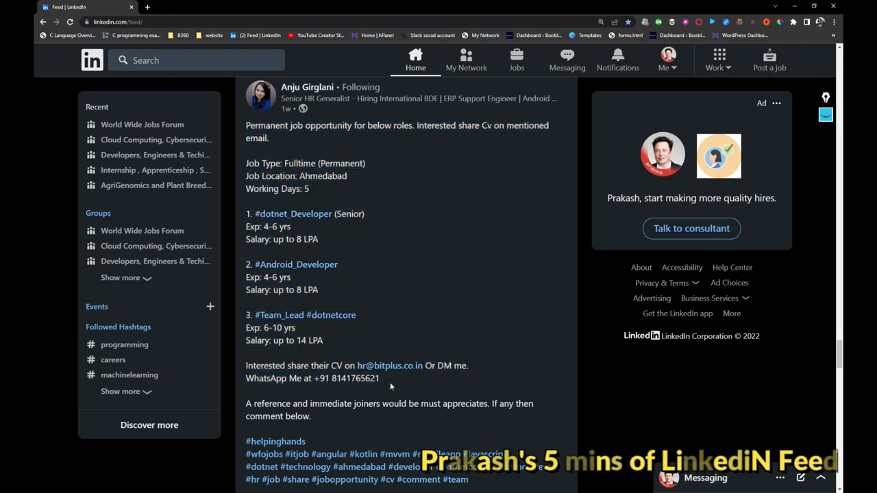
right_click(390, 386)
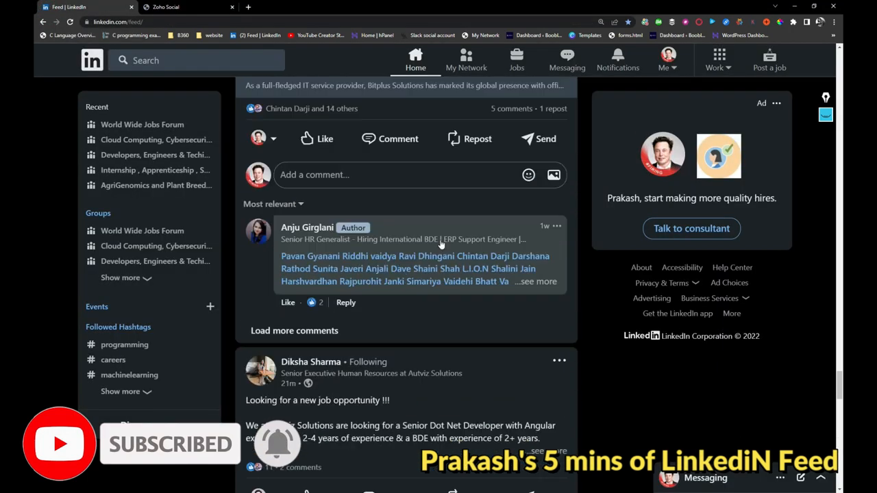
Step: Send the Autviz Solutions Senior Dot Net Developer post to Zoho Social and reach the Capgemini Demand Planner post
scroll("down", 3)
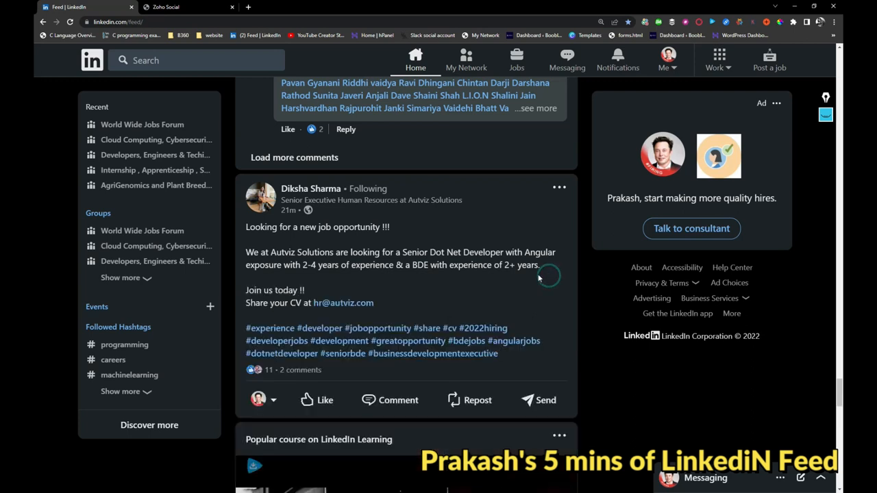
double_click(281, 253)
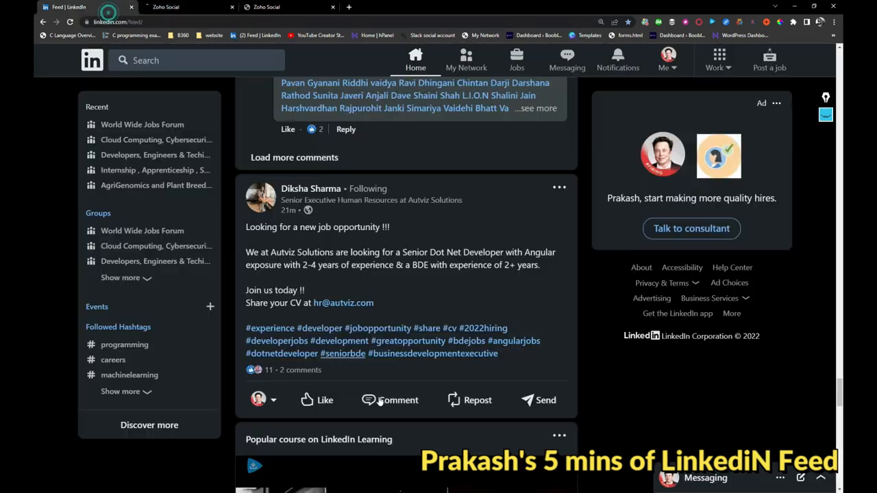
scroll("down", 3)
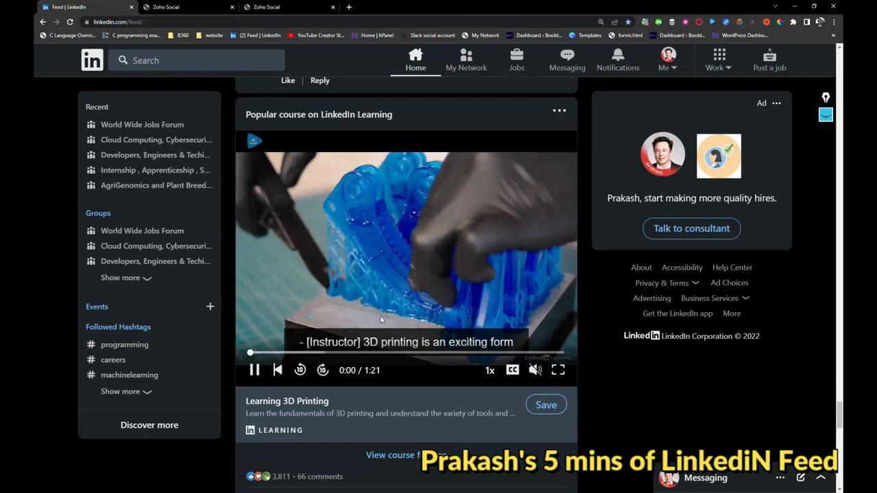
scroll("down", 3)
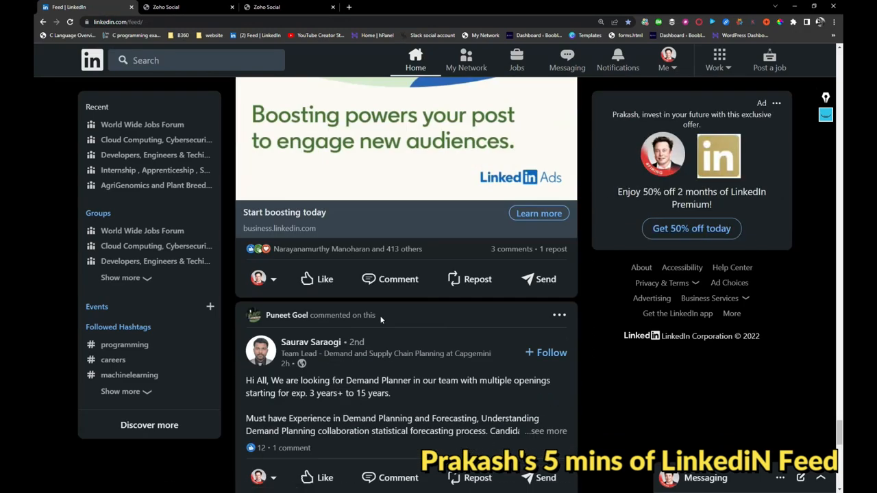
scroll("down", 3)
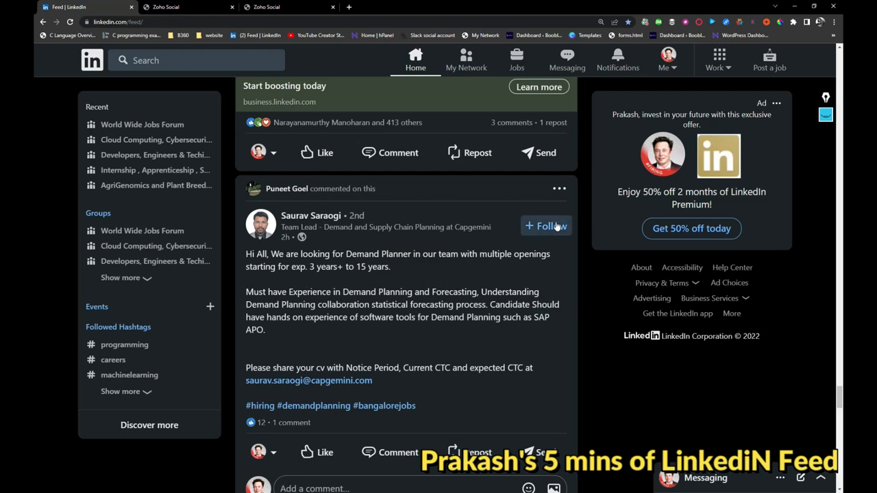
Step: Follow the author of the Capgemini Demand Planner post and continue down the feed
left_click(545, 226)
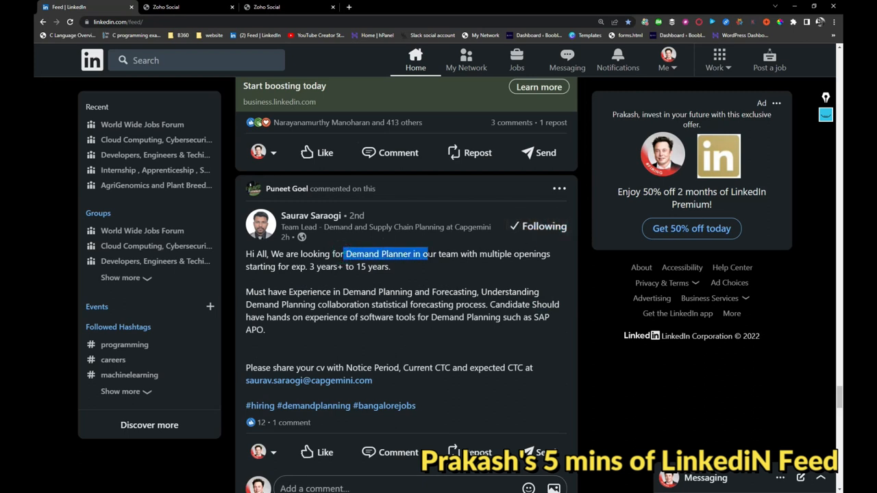
scroll("down", 3)
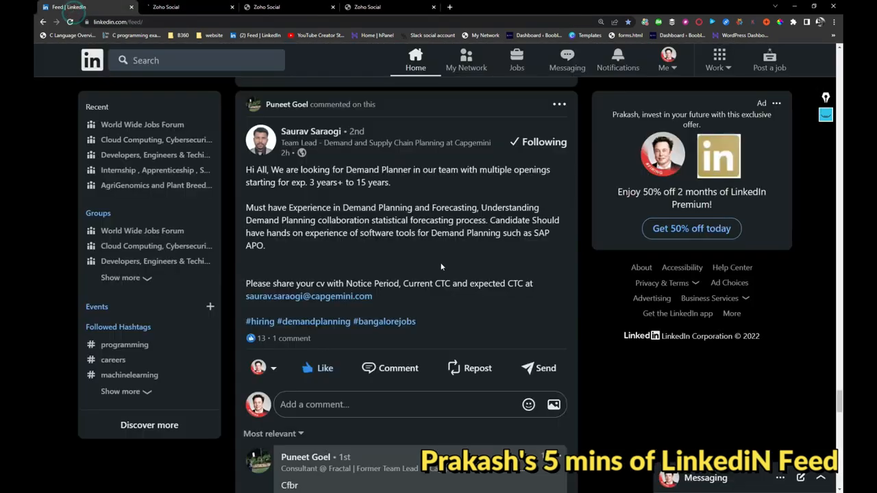
scroll("down", 3)
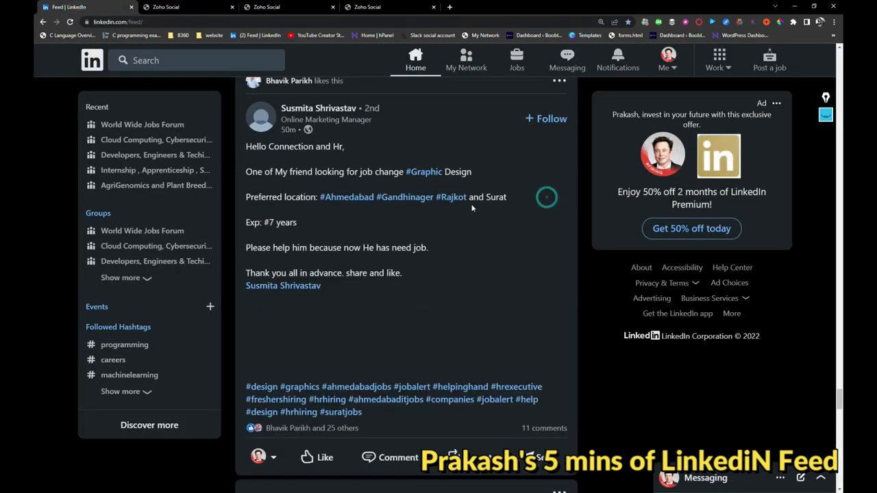
mouse_move(468, 233)
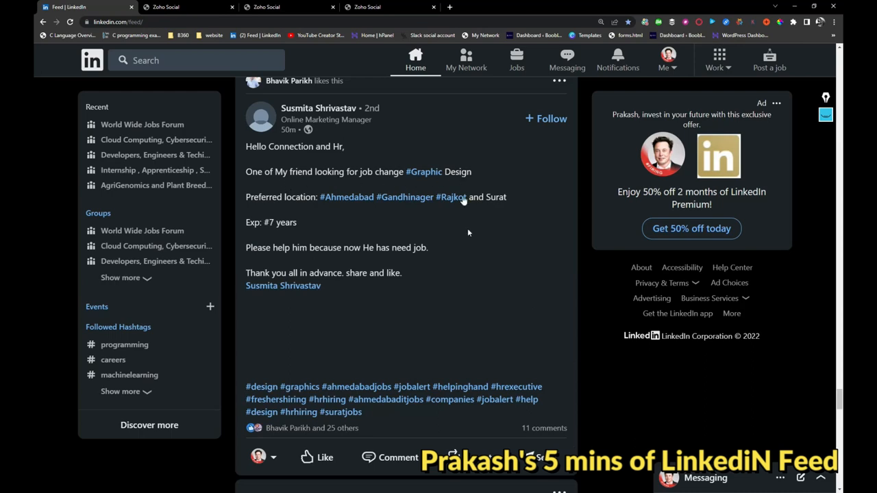
scroll("down", 3)
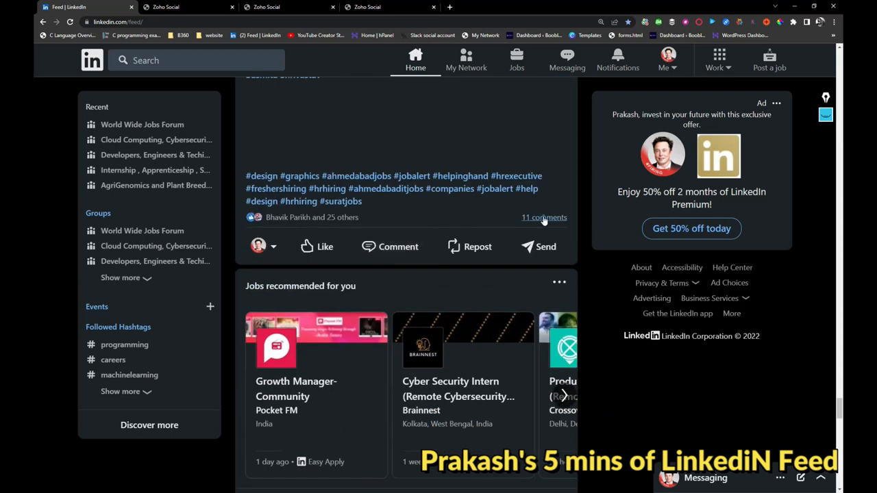
Step: Show the 11 comments on the graphic design job-change post
left_click(544, 216)
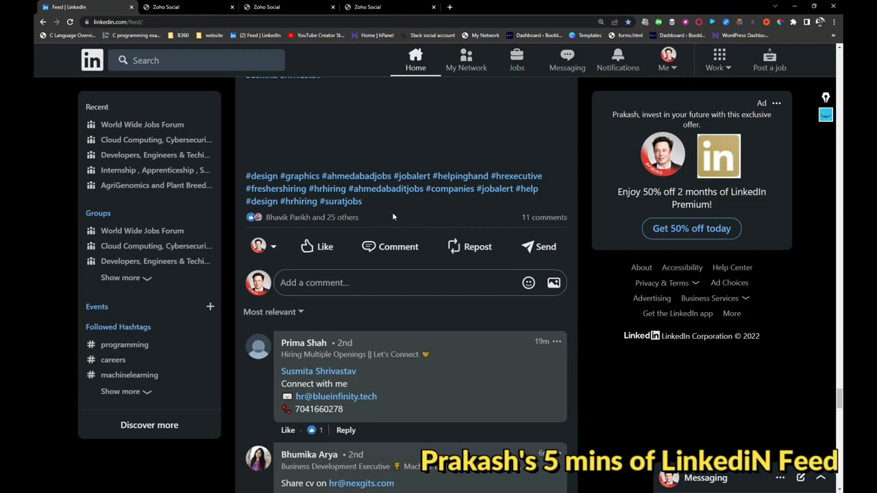
scroll("down", 3)
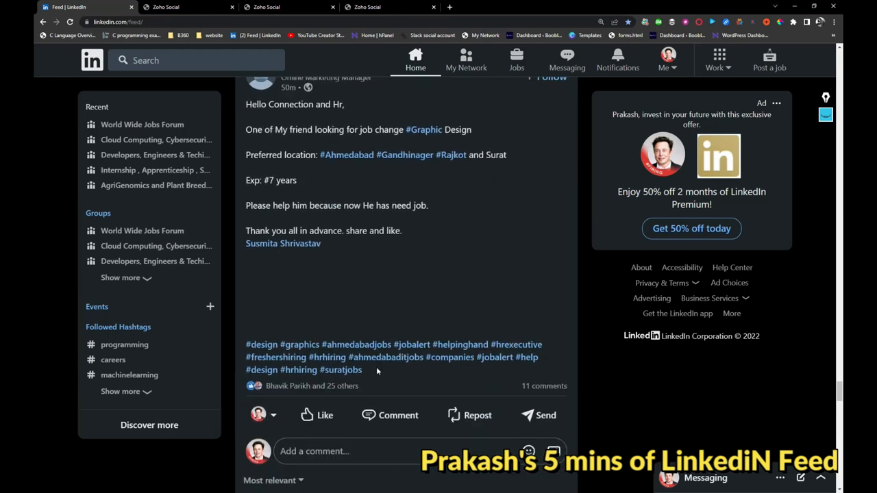
Step: Move down to the graphic design post's comment box for the job-videos reply
scroll("down", 3)
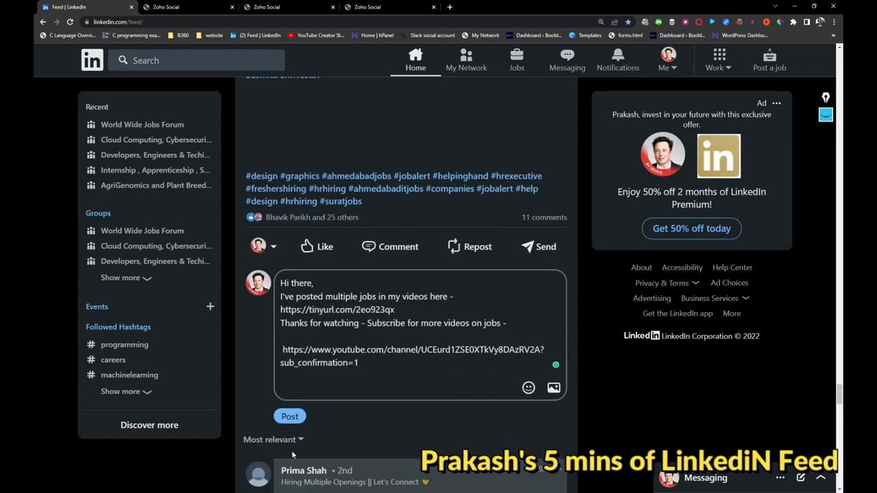
scroll("down", 3)
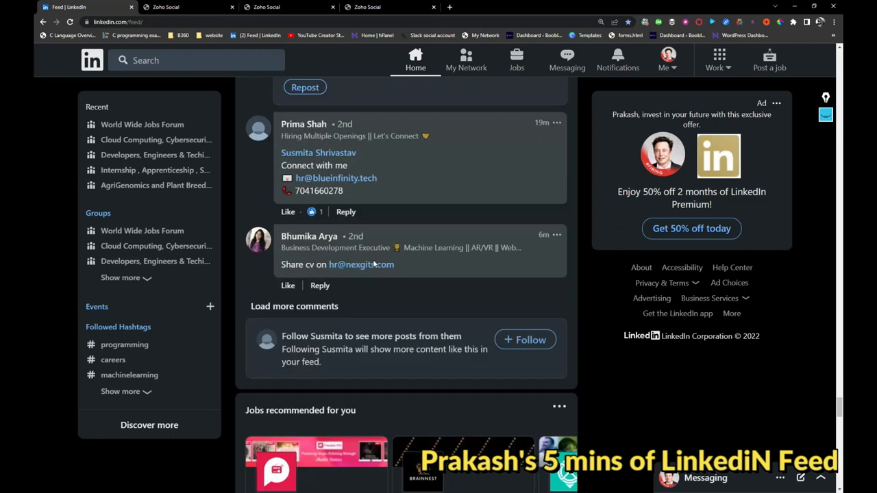
Step: Browse the recommended jobs carousel, then expand and select the Coforge Sitecore hiring post text
scroll("down", 3)
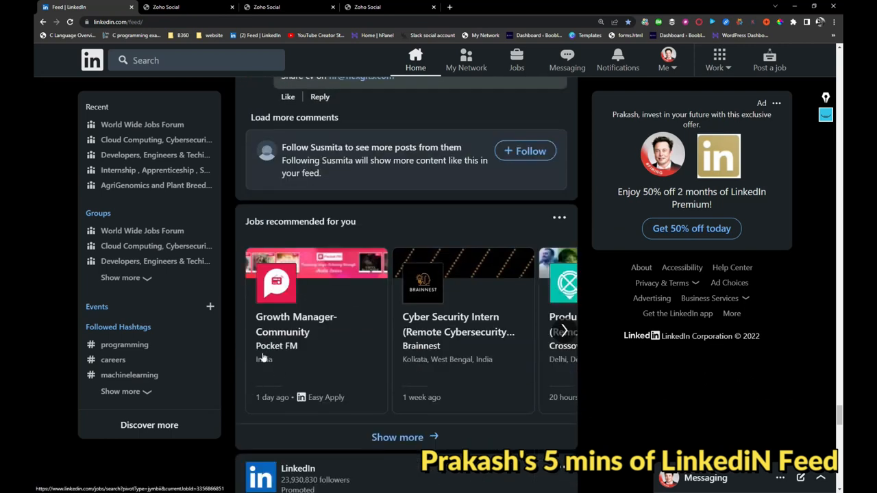
mouse_move(476, 349)
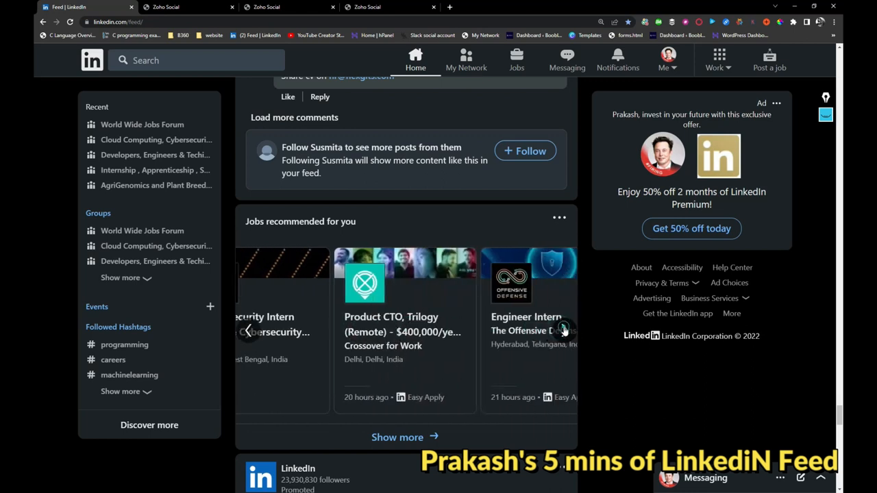
left_click(562, 329)
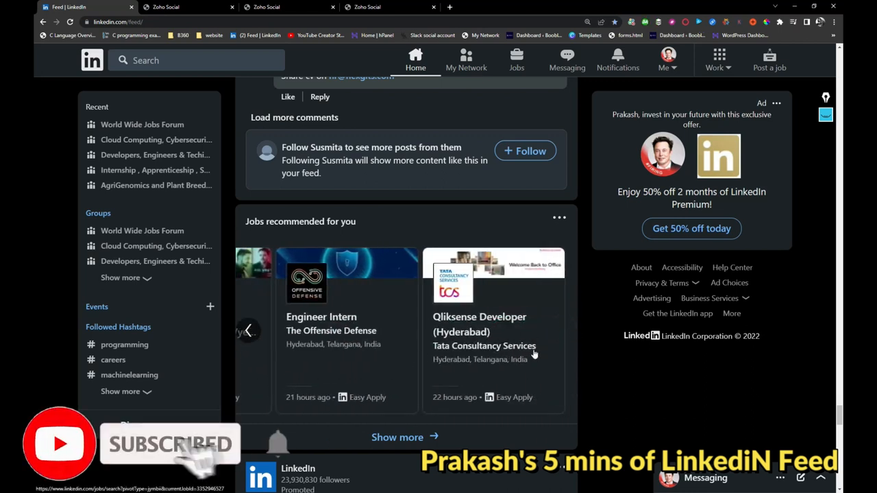
scroll("down", 3)
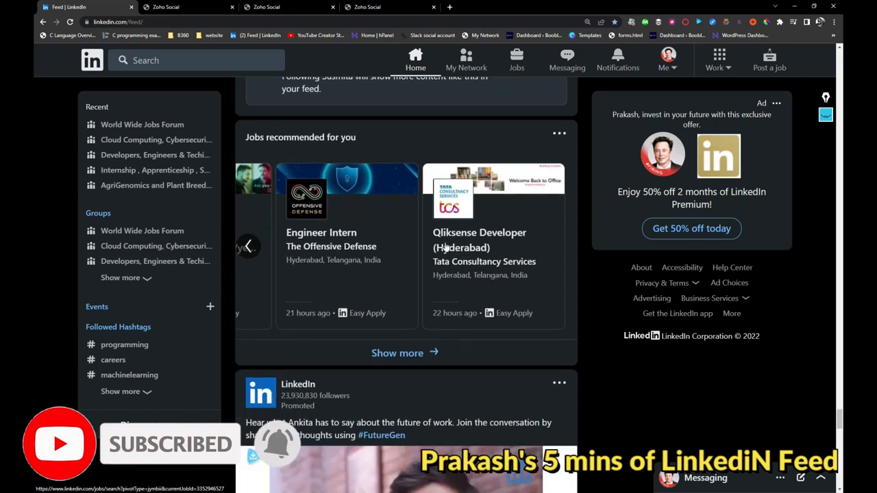
scroll("down", 3)
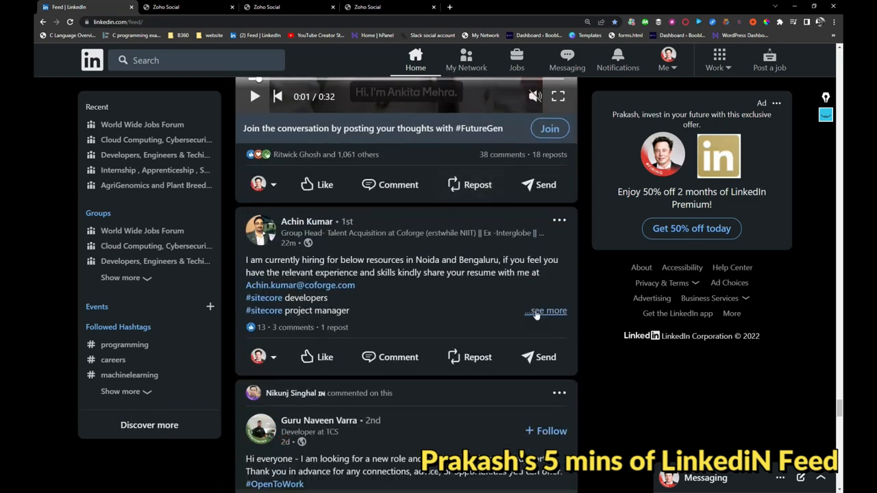
left_click(548, 310)
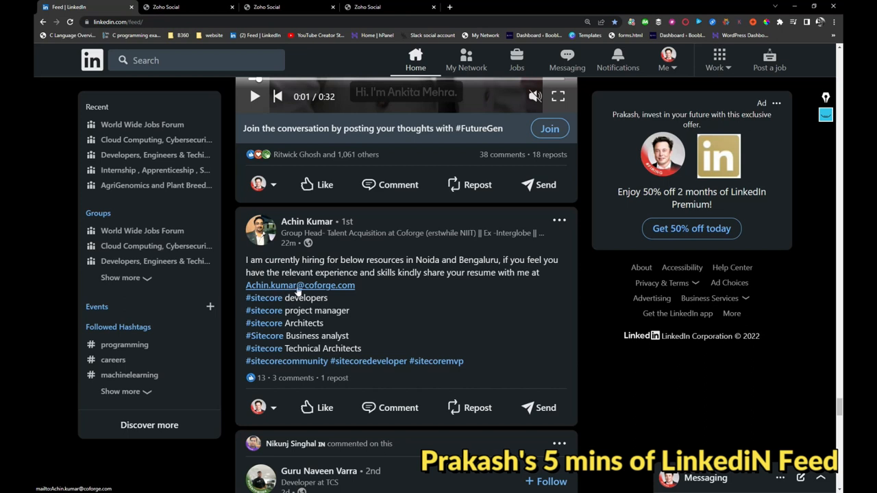
left_click_drag(247, 260, 463, 362)
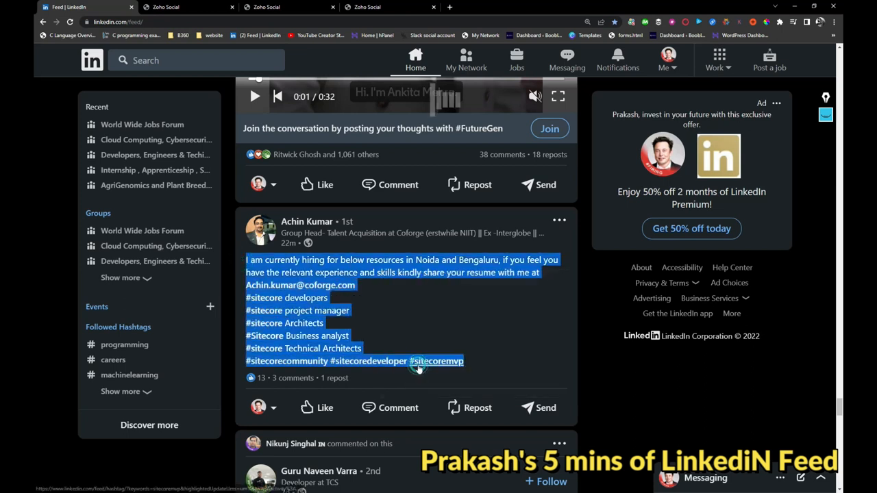
mouse_move(54, 7)
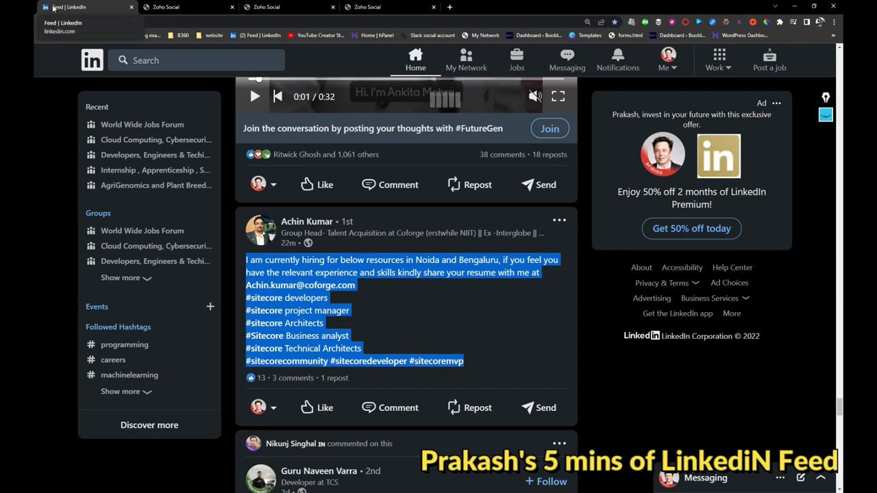
Step: Like the Sitecore Noida/Bengaluru hiring post and continue to the Dipole Tech DOTNET post
left_click(325, 407)
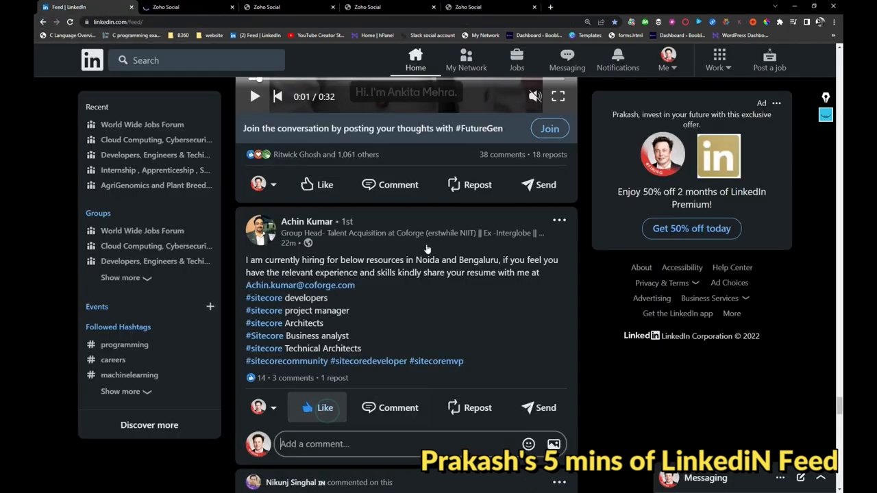
scroll("down", 3)
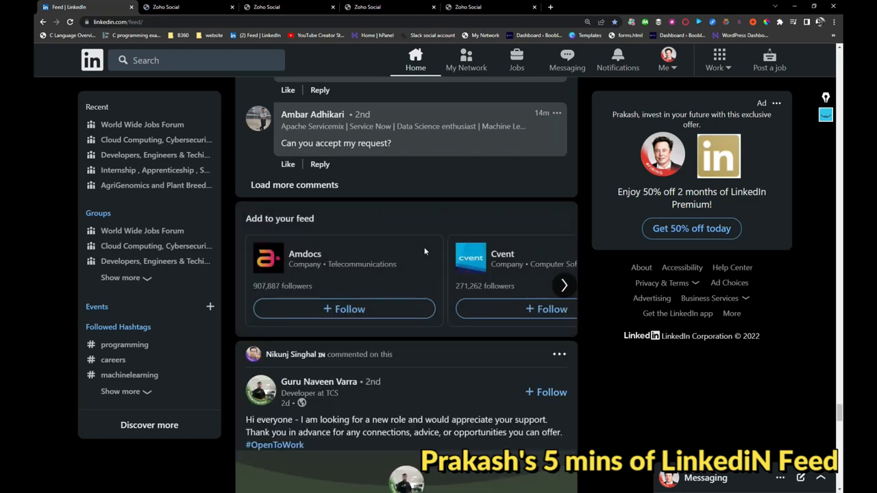
scroll("down", 3)
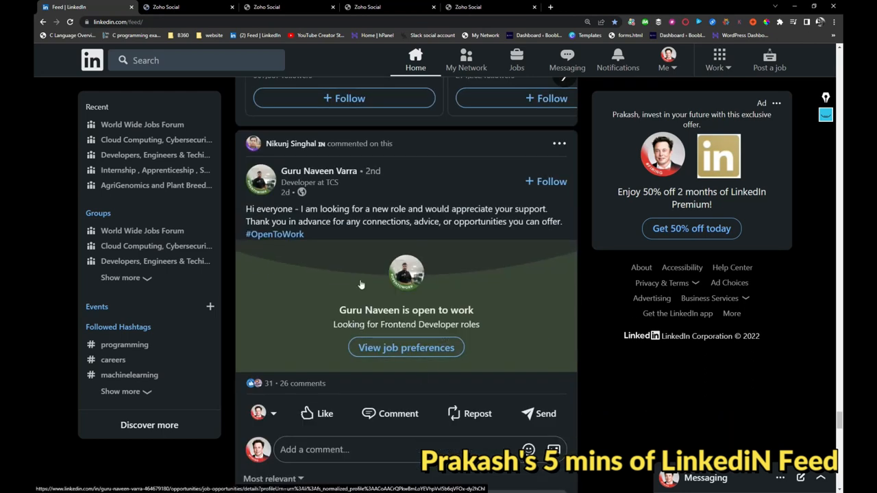
scroll("down", 3)
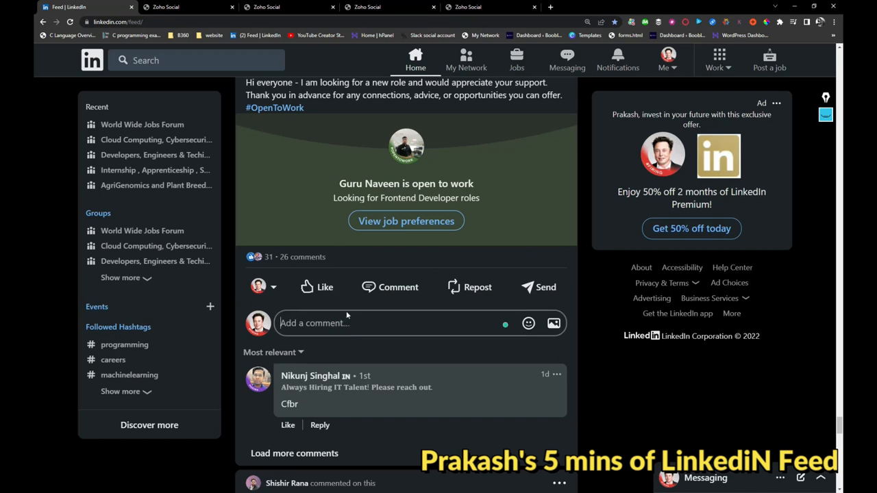
type("//")
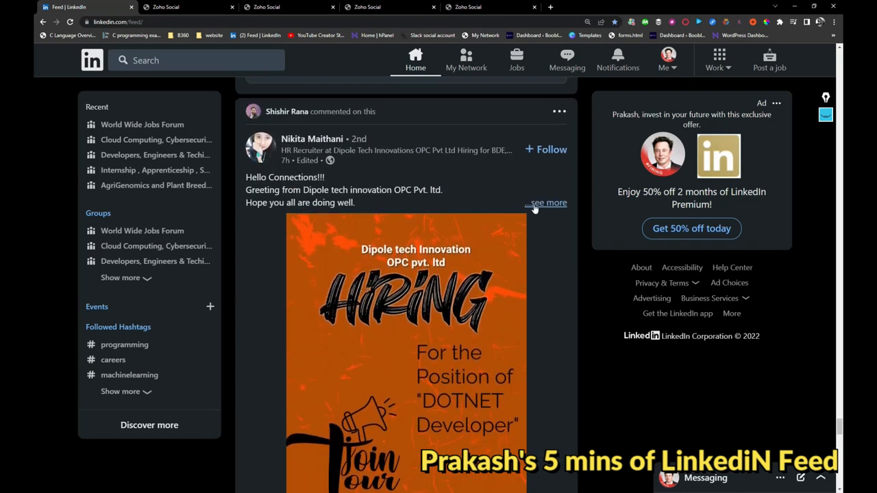
Step: Expand and like the Dipole Tech DOTNET Developer hiring post, then reach the Sales Manager post
left_click(548, 203)
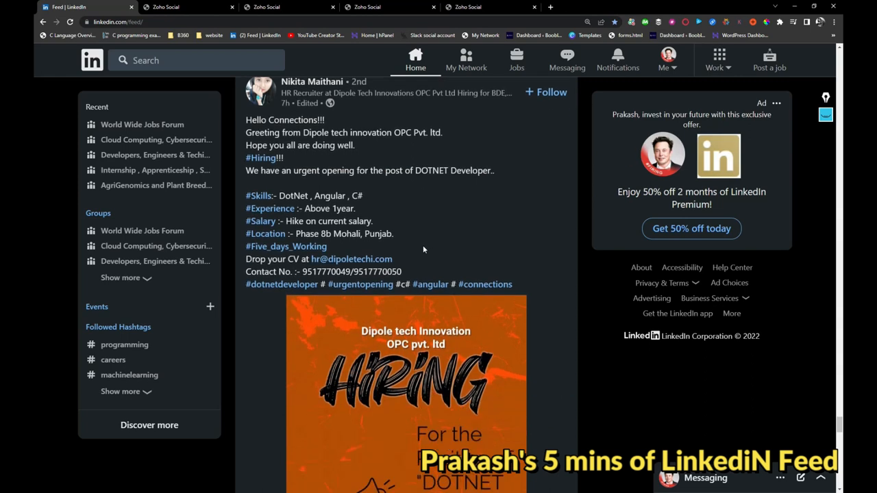
scroll("down", 3)
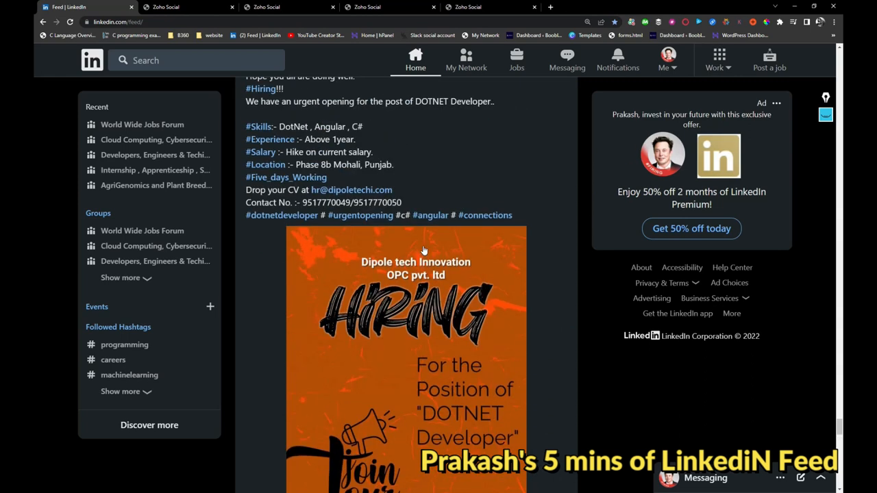
scroll("down", 3)
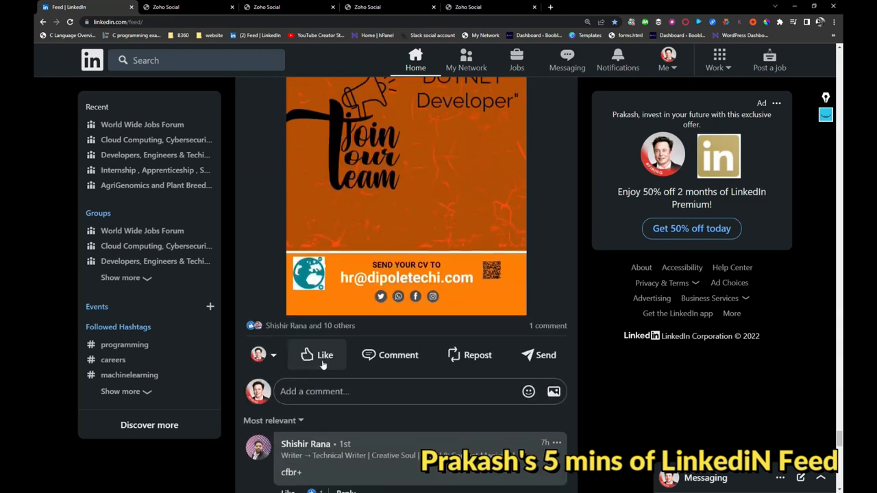
left_click(318, 354)
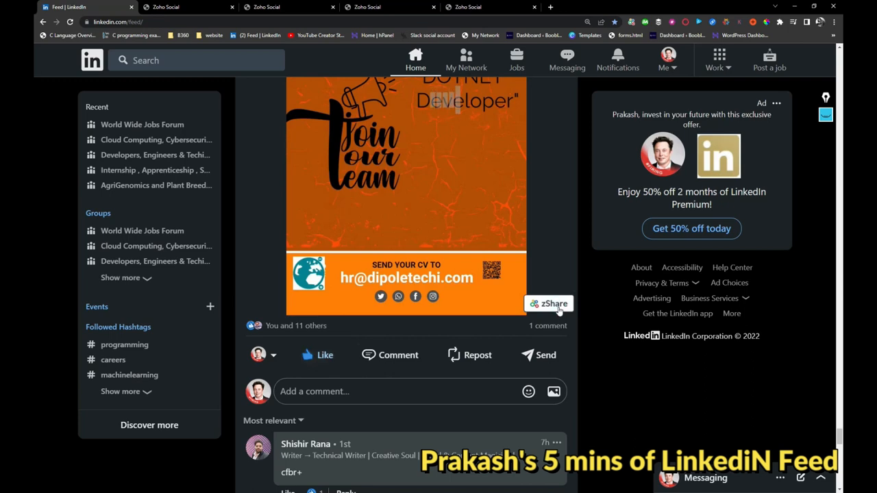
scroll("down", 3)
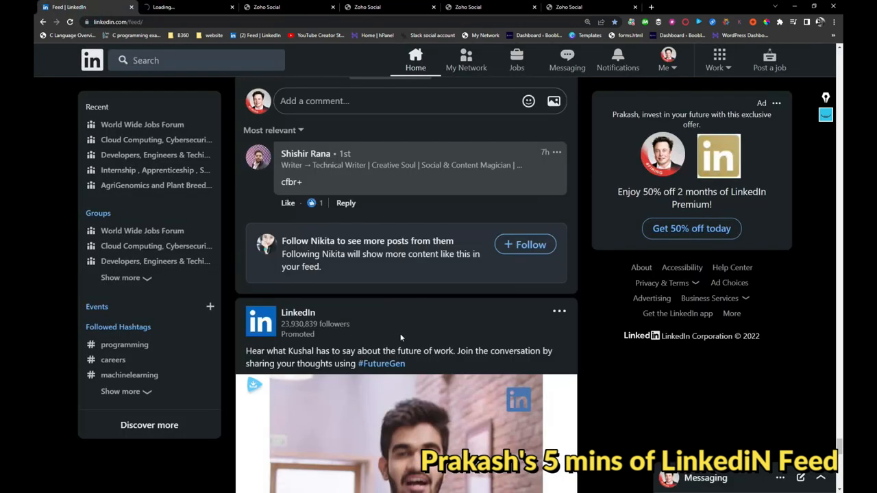
scroll("down", 3)
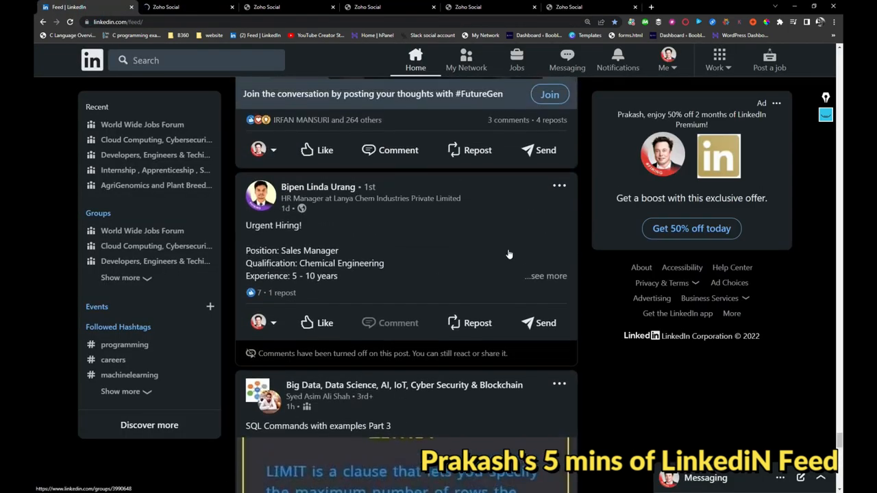
Step: Expand the Lanya Chem Sales Manager hiring post, like it and select its text
left_click(545, 275)
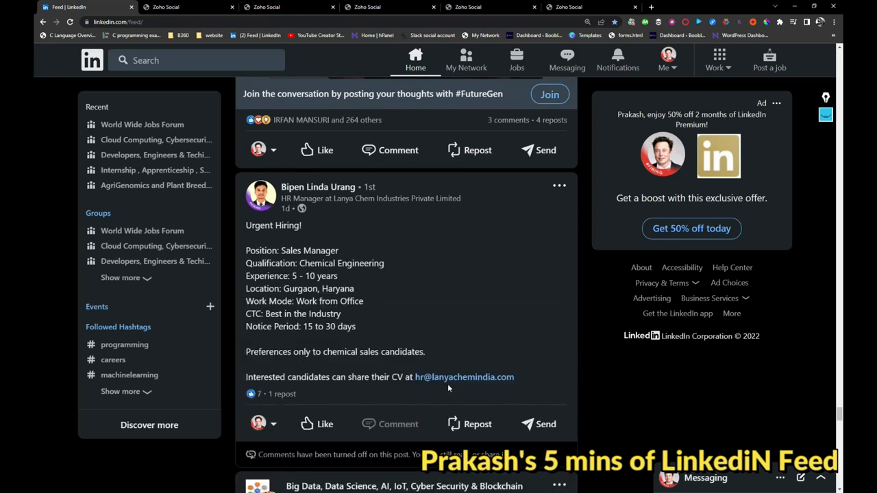
mouse_move(522, 385)
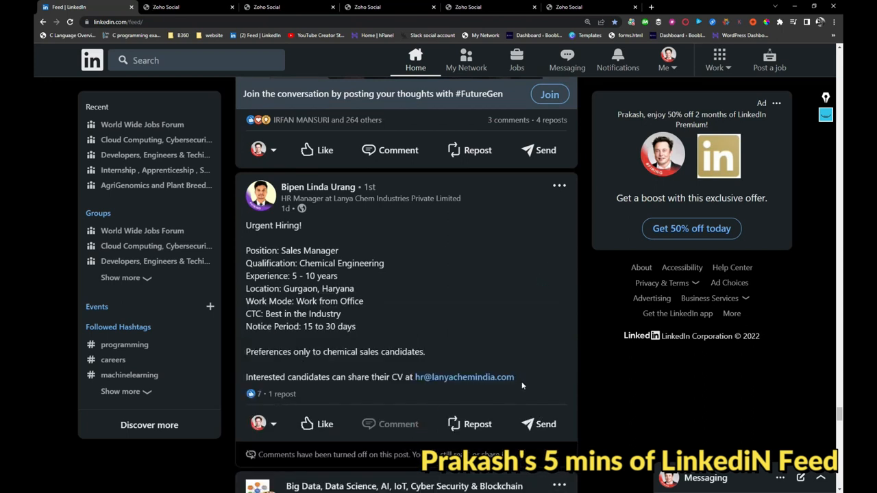
mouse_move(392, 207)
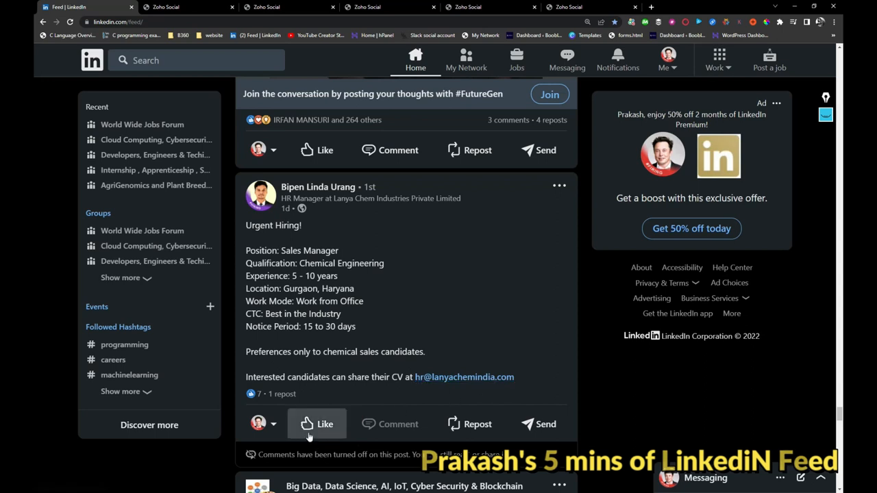
left_click(317, 425)
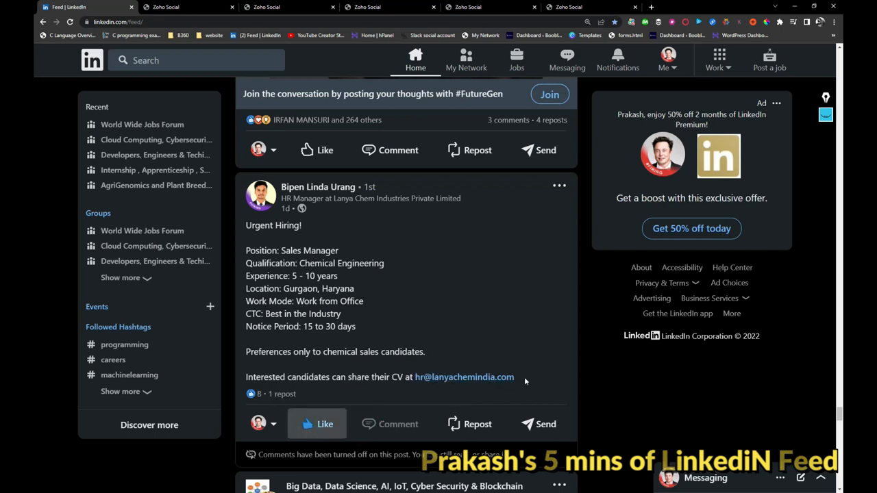
left_click_drag(247, 225, 514, 376)
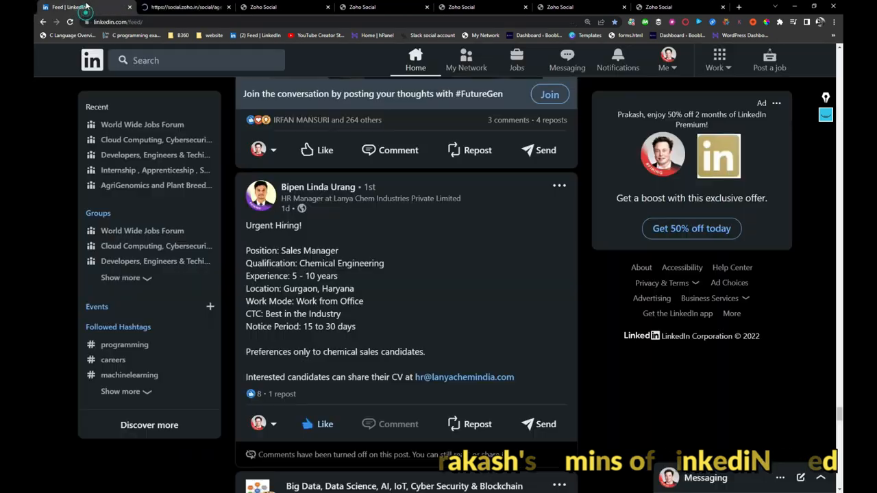
scroll("down", 3)
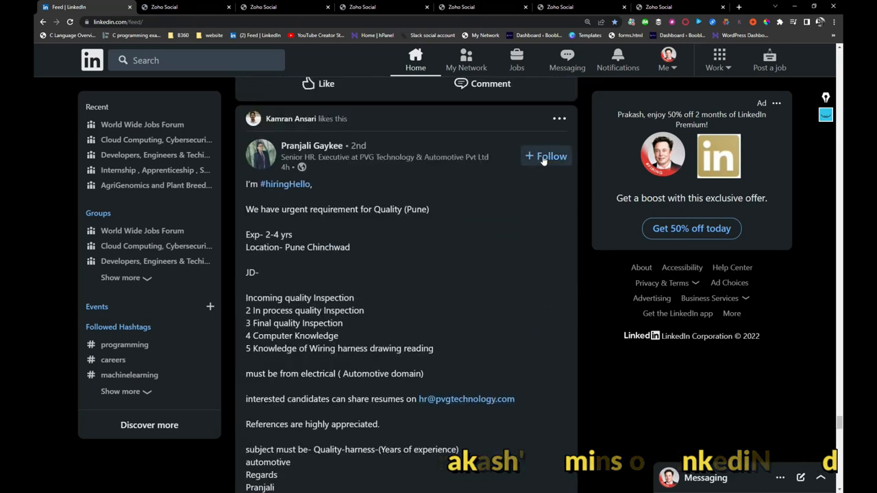
Step: Follow the PVG Technology Quality (Pune) poster and read down through that hiring post
left_click(545, 156)
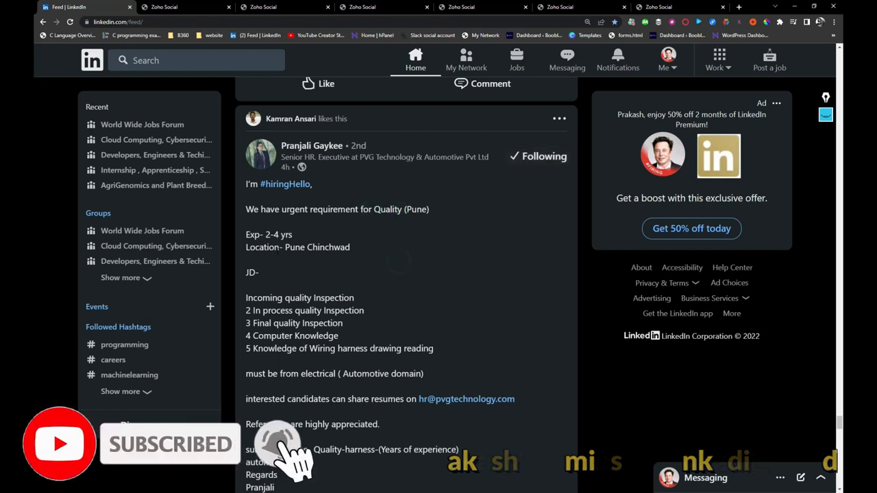
scroll("down", 3)
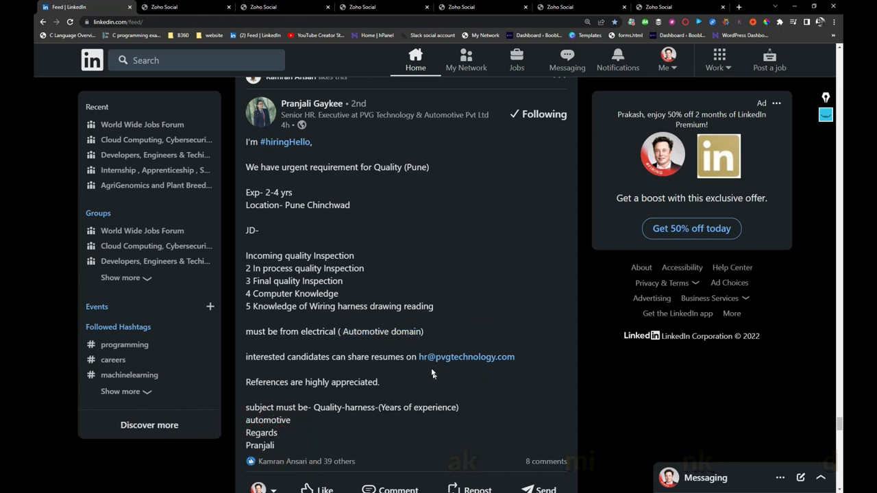
scroll("down", 3)
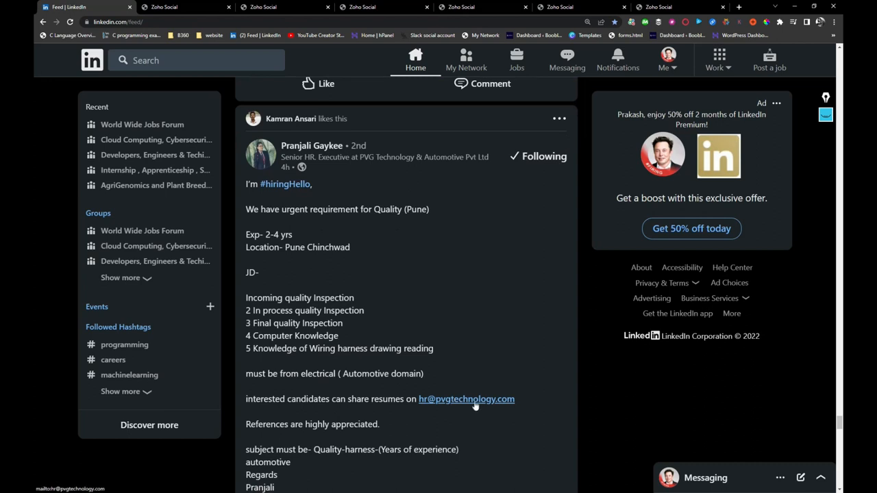
scroll("down", 3)
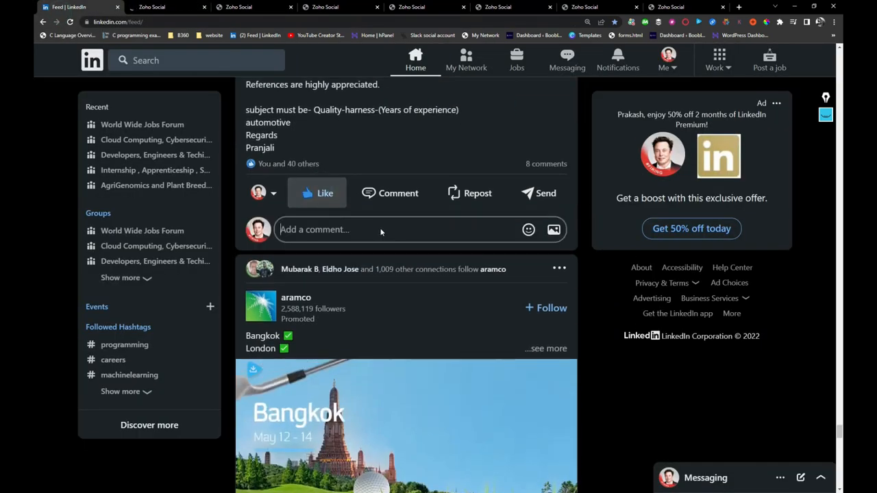
scroll("down", 3)
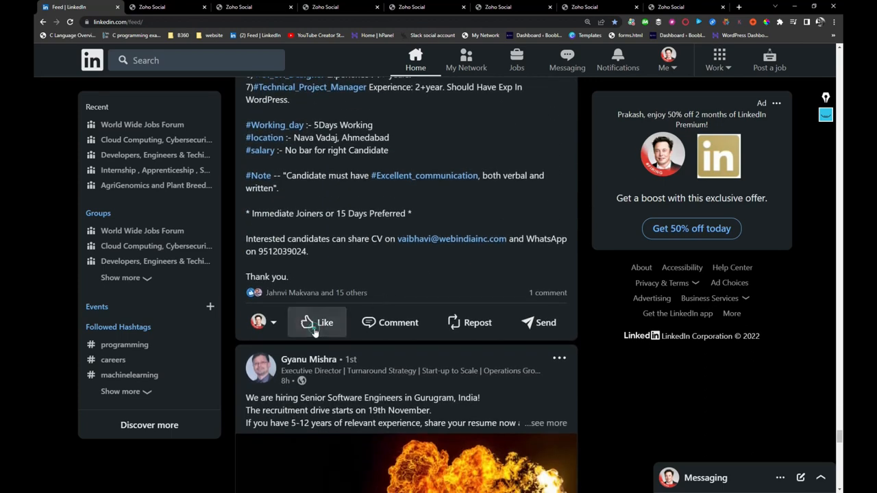
Step: Like the Webindia multi-role web jobs post and expand the Gurugram Senior Software Engineers post
left_click(316, 322)
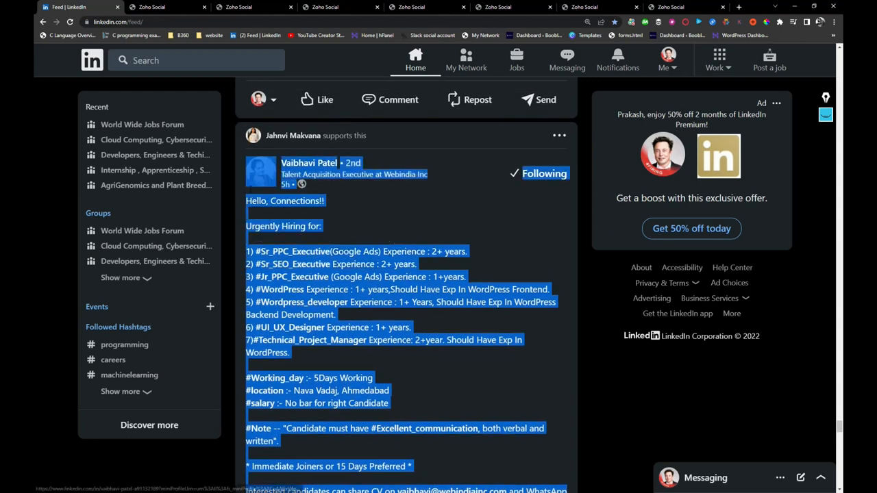
right_click(308, 274)
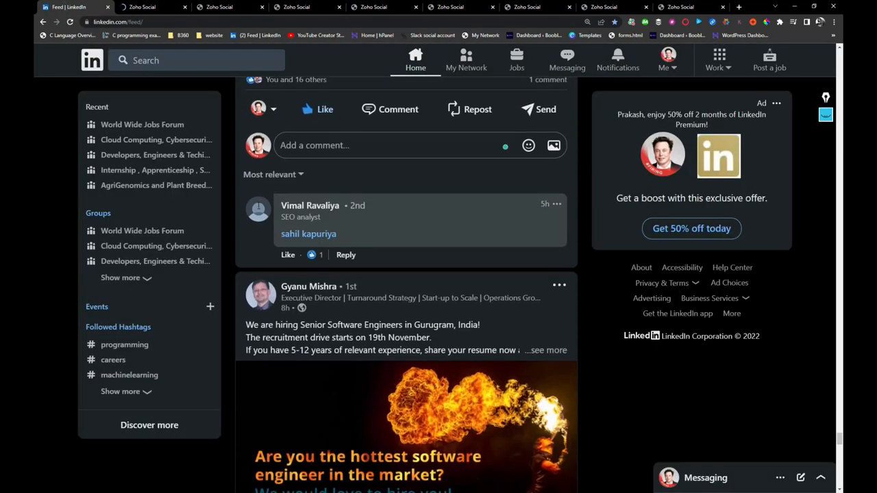
scroll("down", 3)
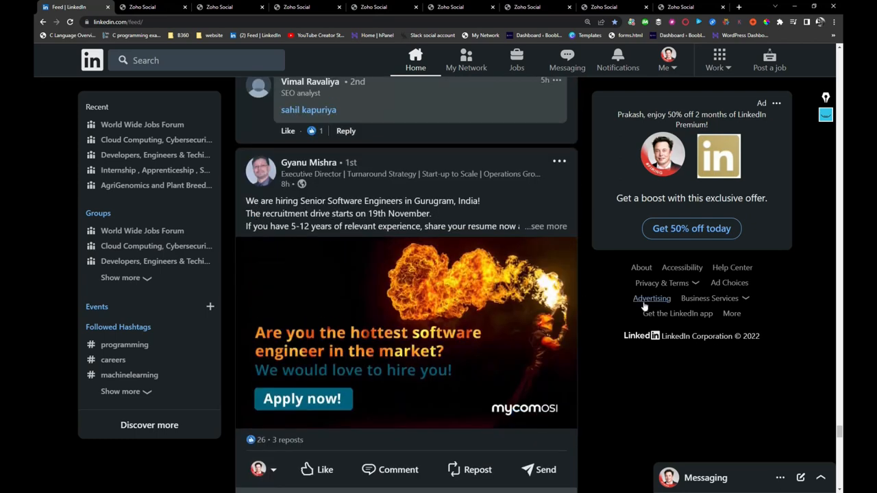
left_click(546, 226)
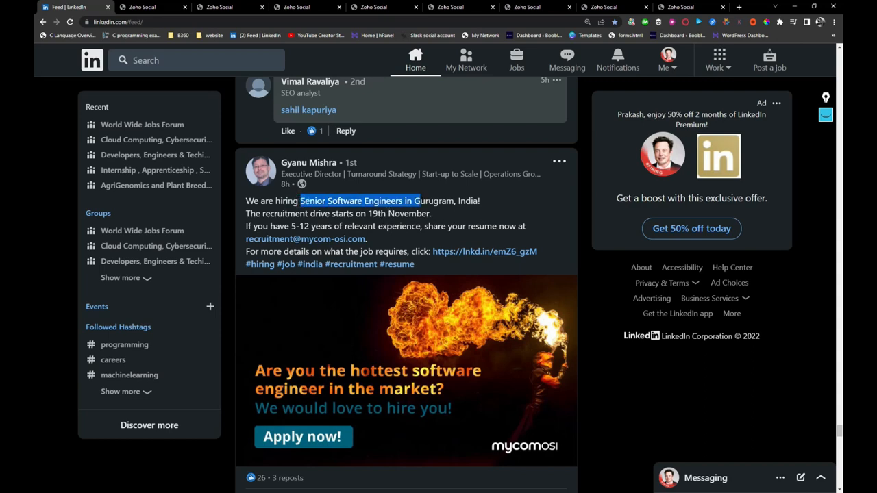
Step: Scroll the feed past the Gurugram Senior Software Engineers post to the Automation Anywhere developers hiring post
scroll("down", 3)
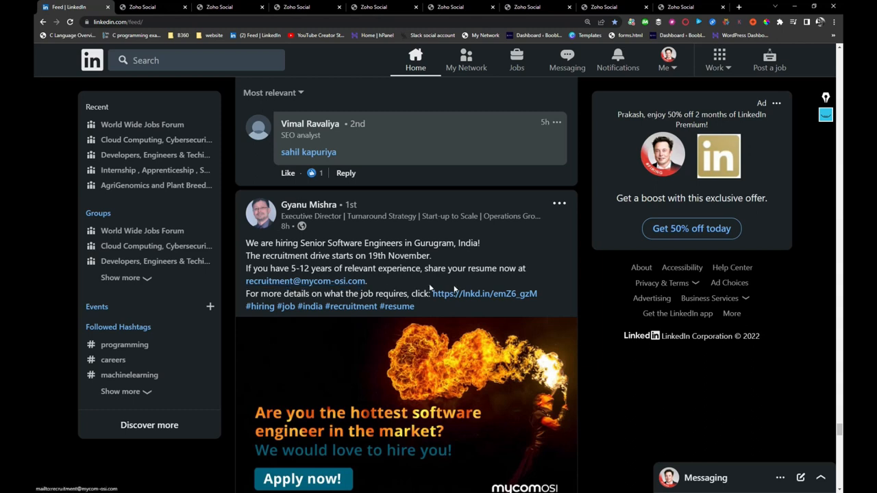
mouse_move(439, 310)
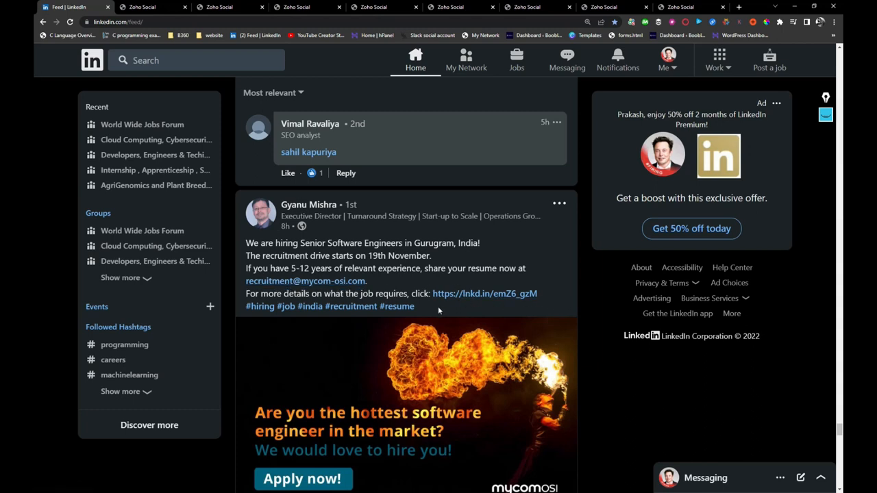
right_click(439, 308)
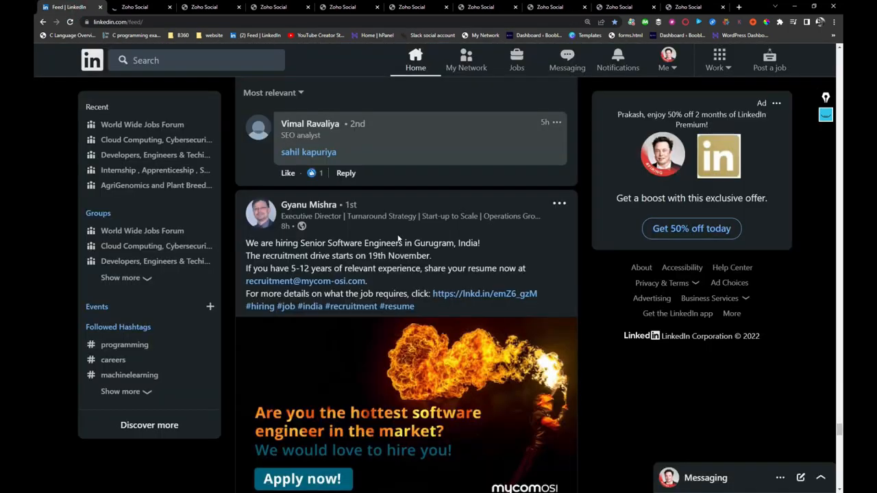
scroll("down", 3)
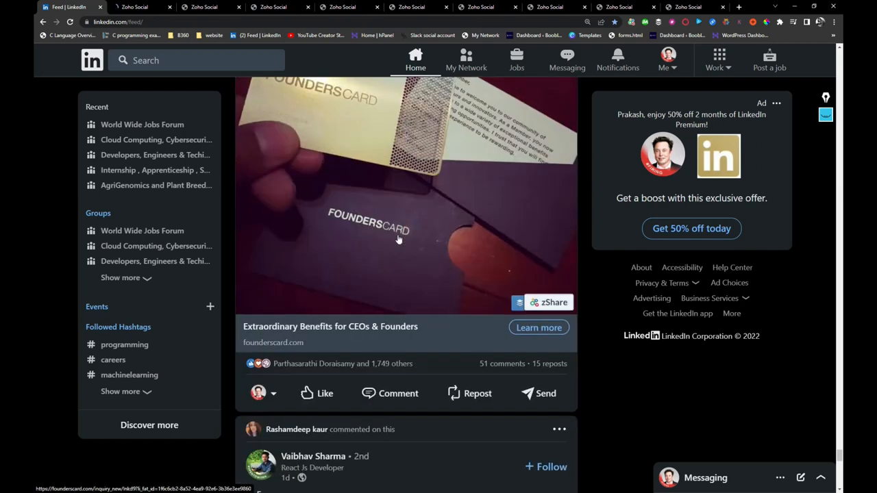
scroll("down", 3)
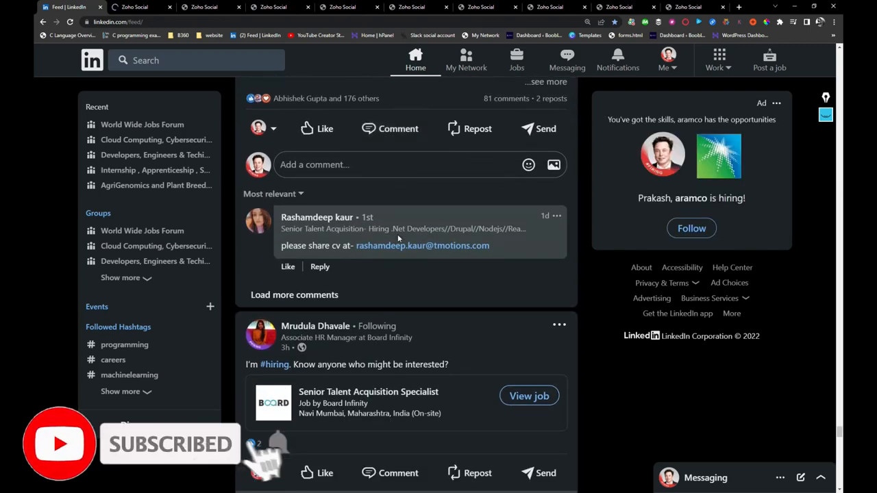
scroll("down", 3)
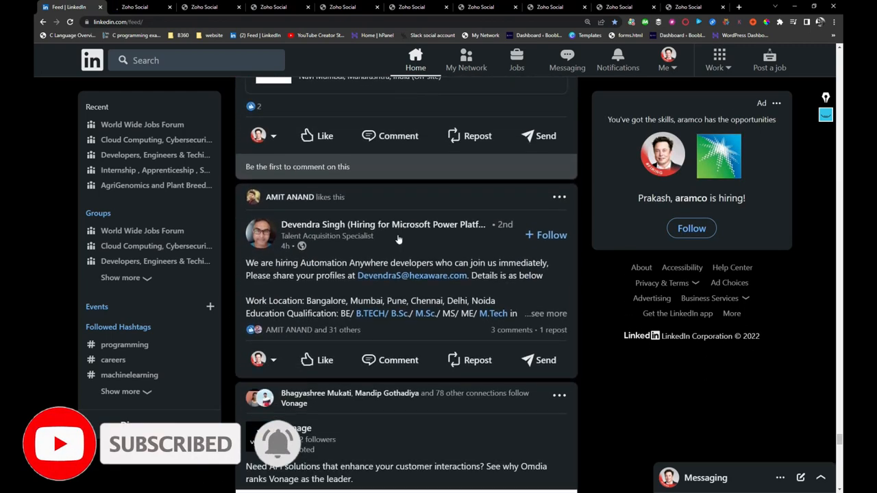